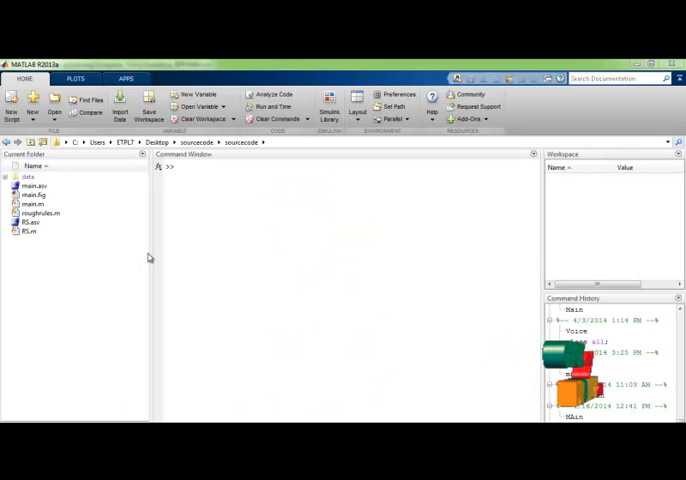
Run main.m from the Current Folder to open the Traffic Flow prediction window.
left_click(33, 203)
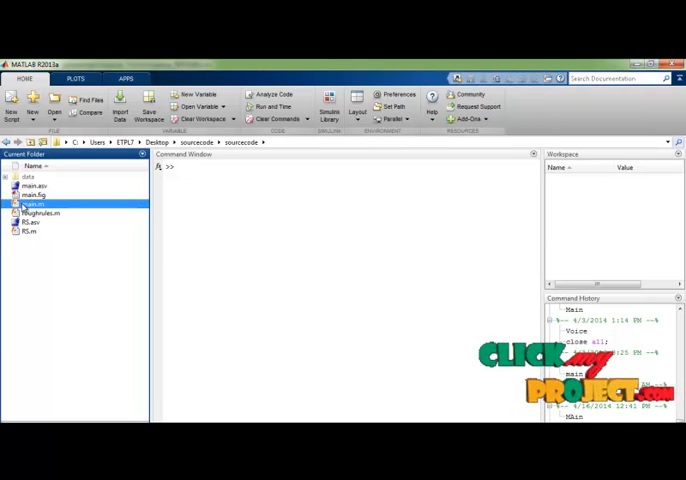
right_click(40, 206)
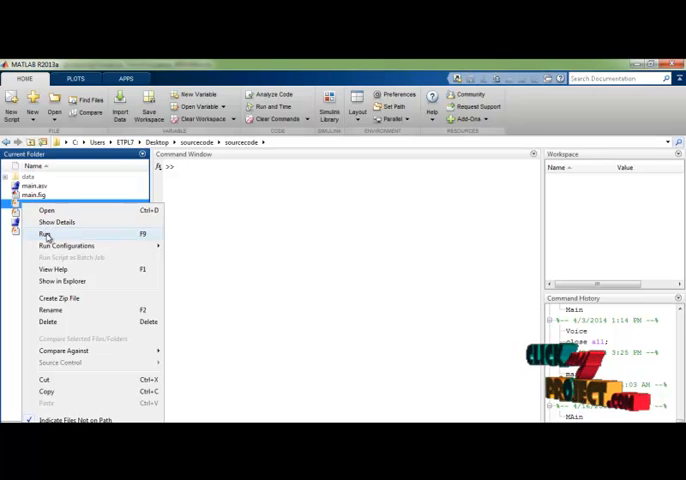
left_click(44, 233)
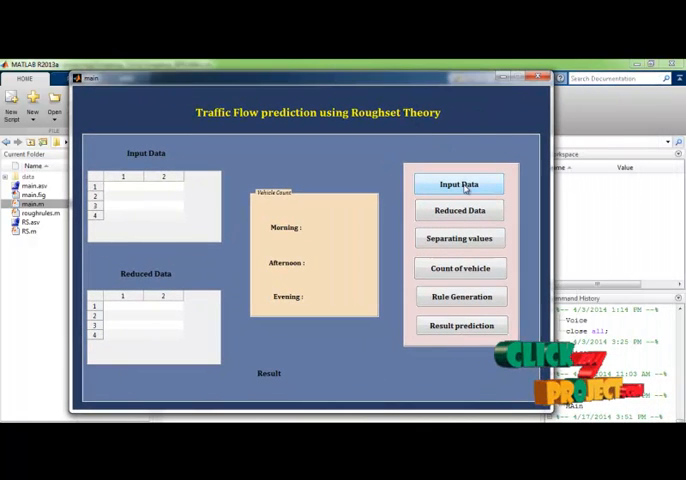
Load the traffic data file from the data folder into the Input Data table.
left_click(459, 184)
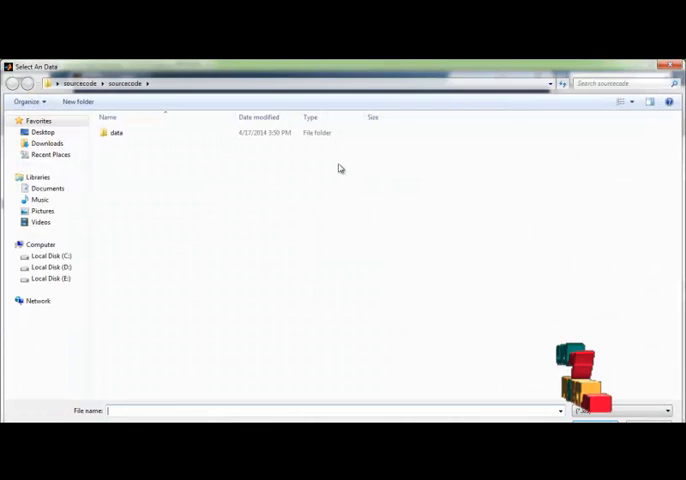
double_click(116, 132)
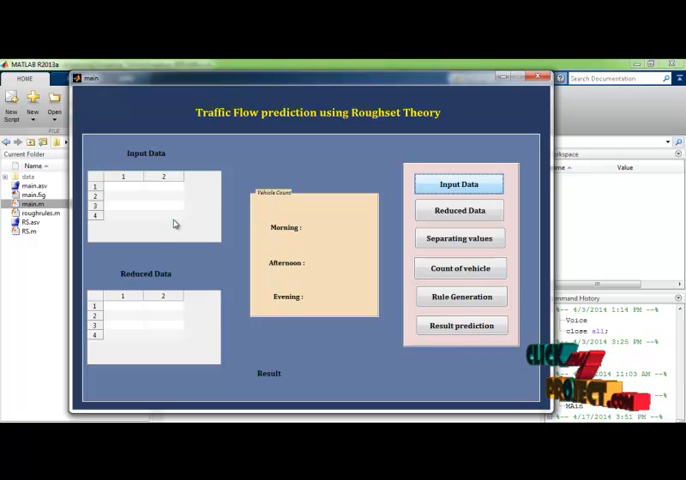
left_click(459, 183)
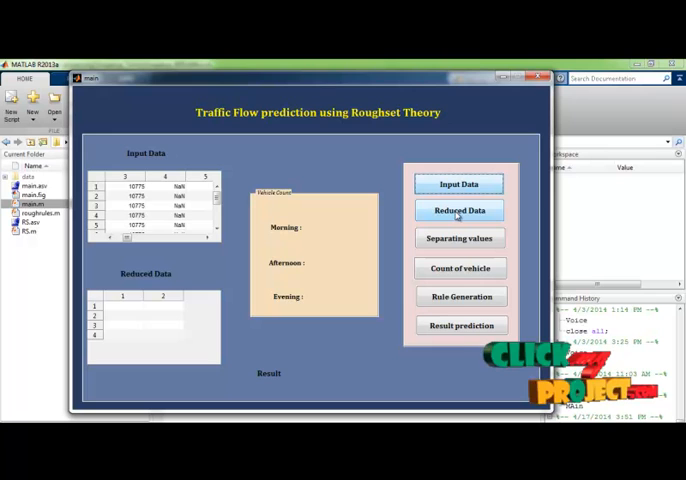
Fill the Reduced Data table and separate the values, dismissing the 'data are separated' notice.
left_click(459, 210)
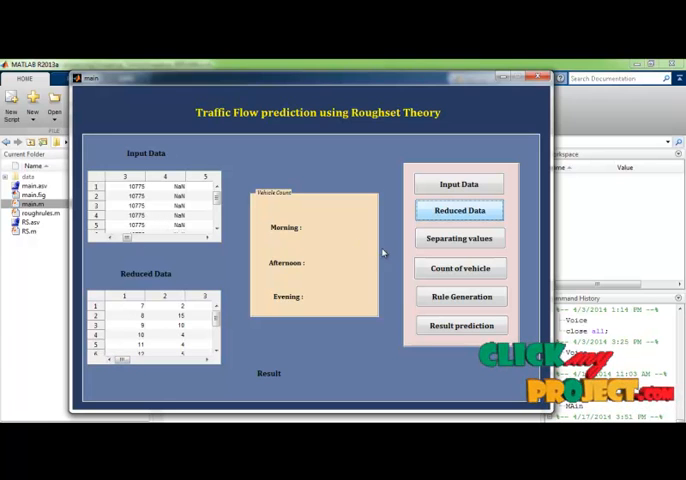
left_click(459, 237)
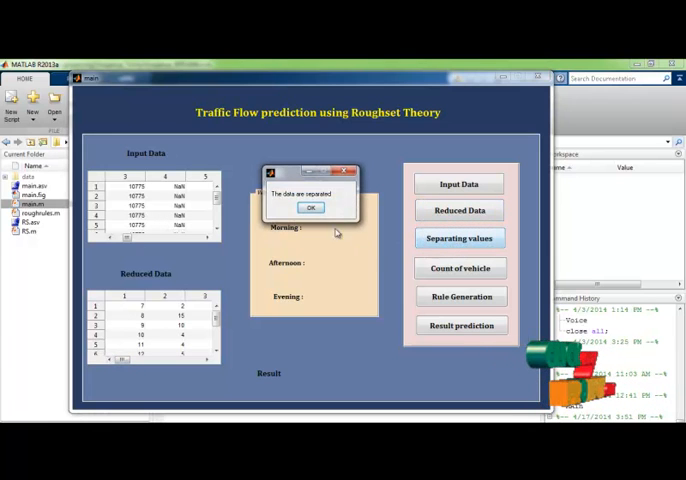
left_click(310, 207)
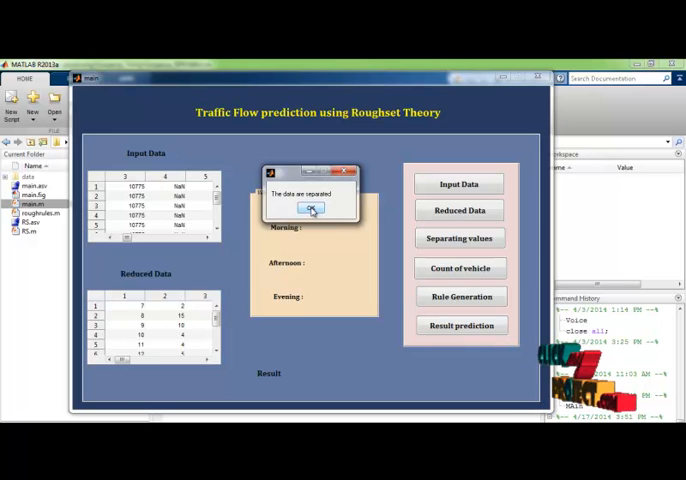
left_click(311, 208)
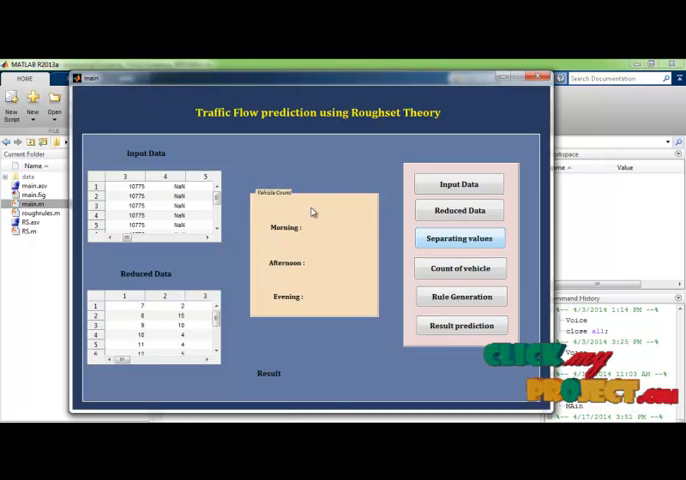
left_click(459, 268)
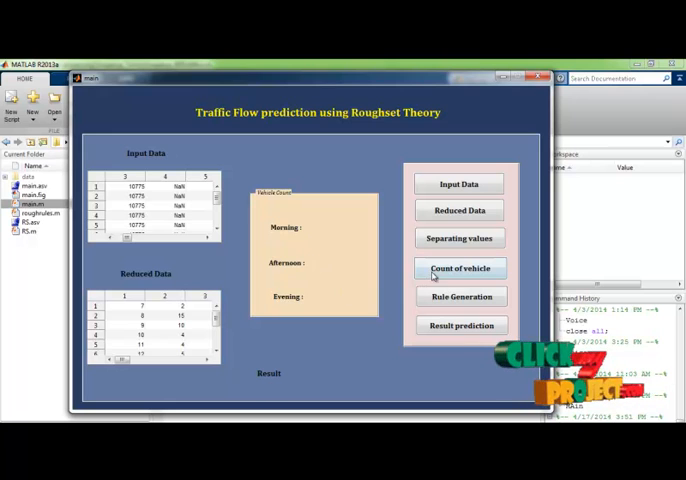
Show vehicle counts 236, 252, 221 and generate the rough set rules.
left_click(460, 268)
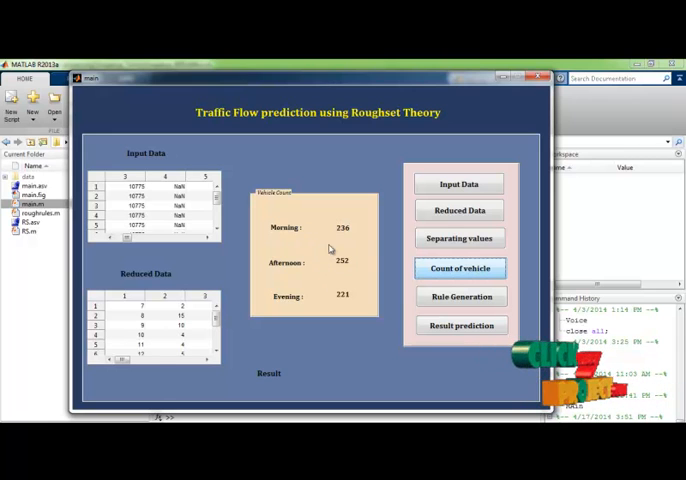
left_click(460, 296)
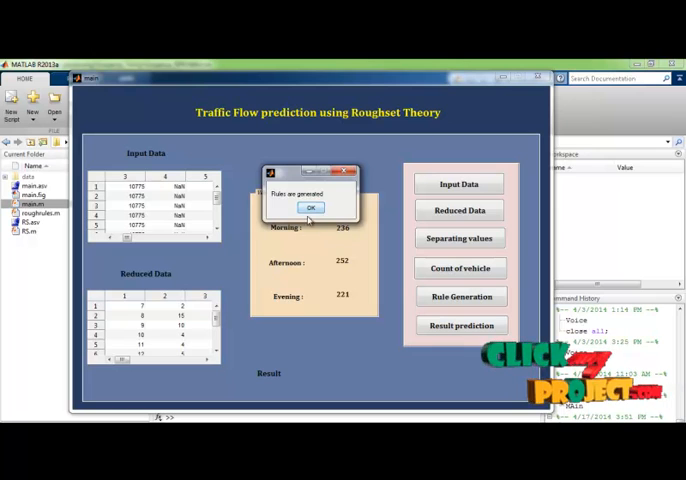
left_click(310, 207)
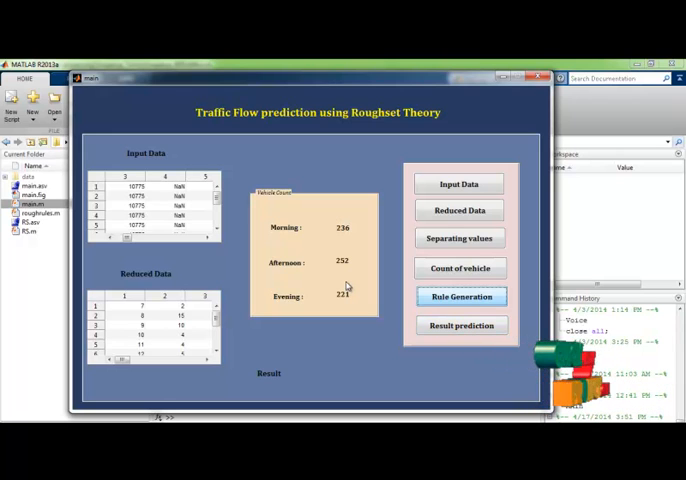
Run Result prediction to get 'It is a Holiday'.
left_click(460, 325)
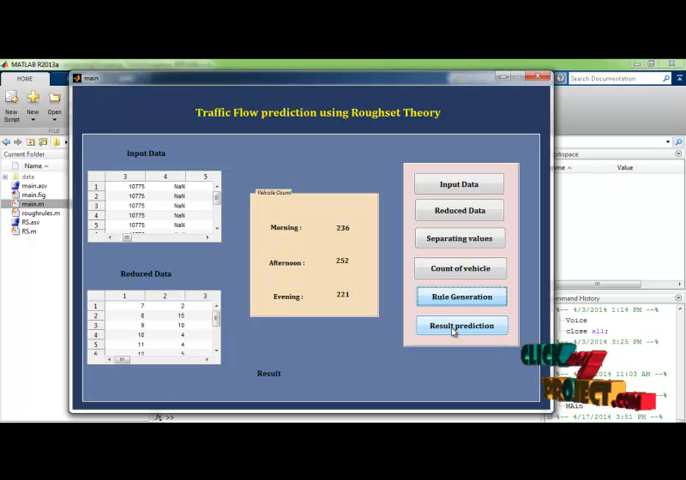
left_click(460, 325)
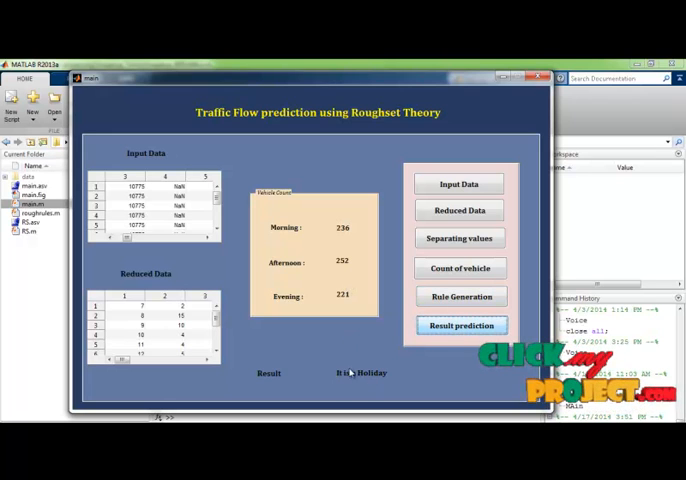
left_click(461, 325)
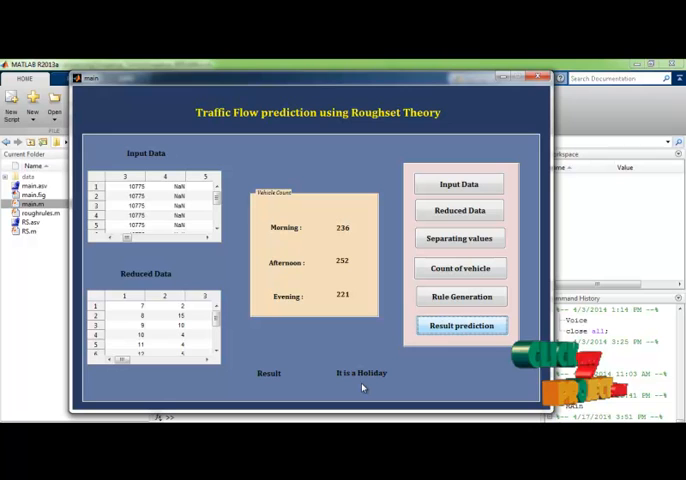